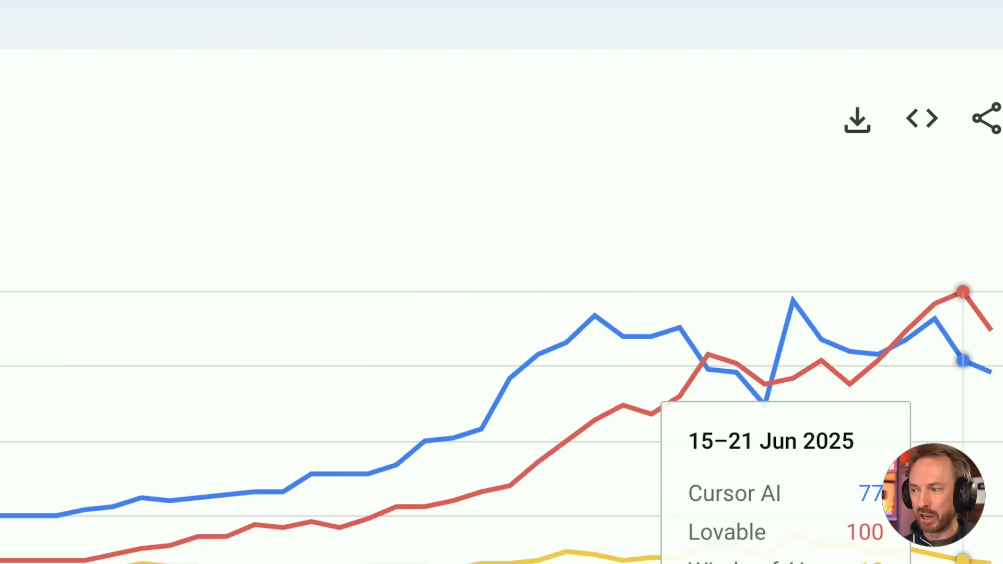
# - Submit the initial Menu Match prompt for a headline, menu upload and recommendations section
pyautogui.click(227, 24)
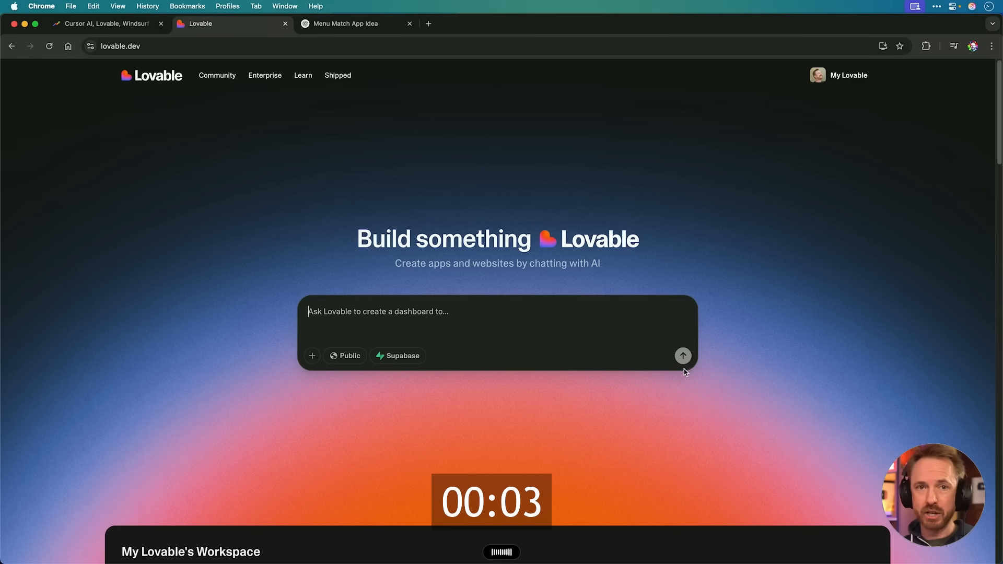
pyautogui.write('lan')
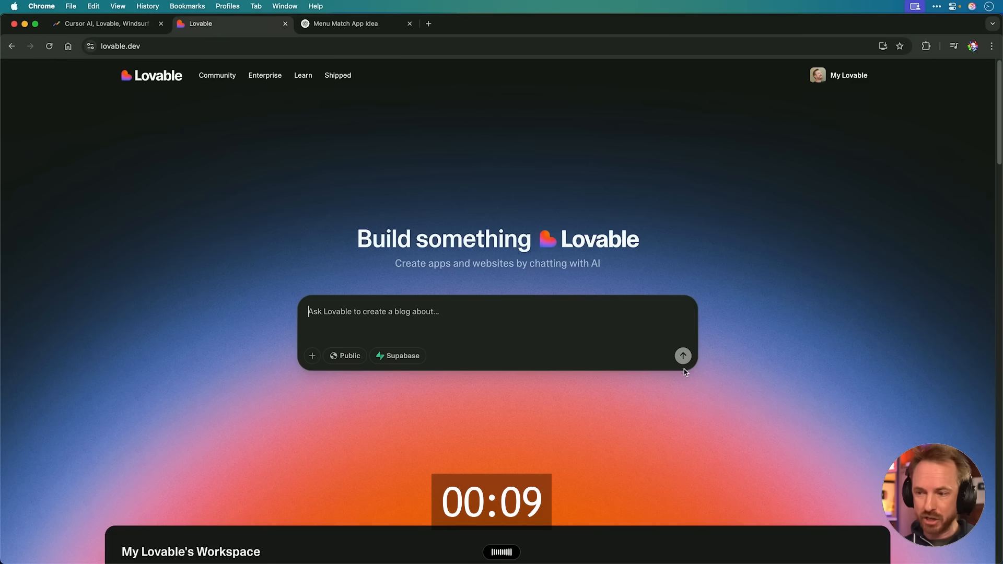
pyautogui.click(683, 356)
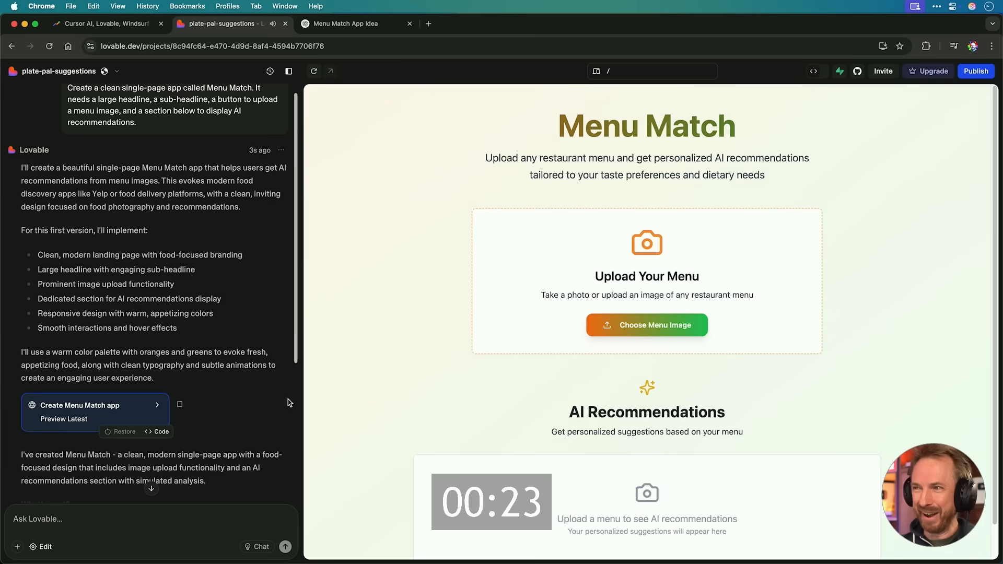
pyautogui.moveTo(331, 389)
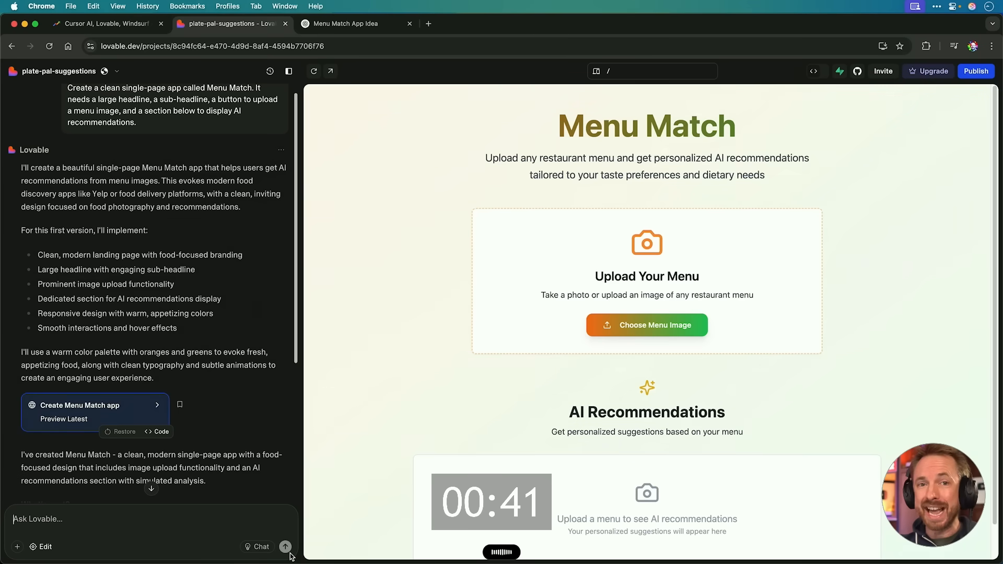
# - Request a Keto/Vegan/Gluten-free/Low-carb dropdown and a large Get My Recommendation button
pyautogui.write('Now add a drop-down menu with these options: Keto, Vegan, Gluten-free, Low-carb. And a large Get My Recommendation button.')
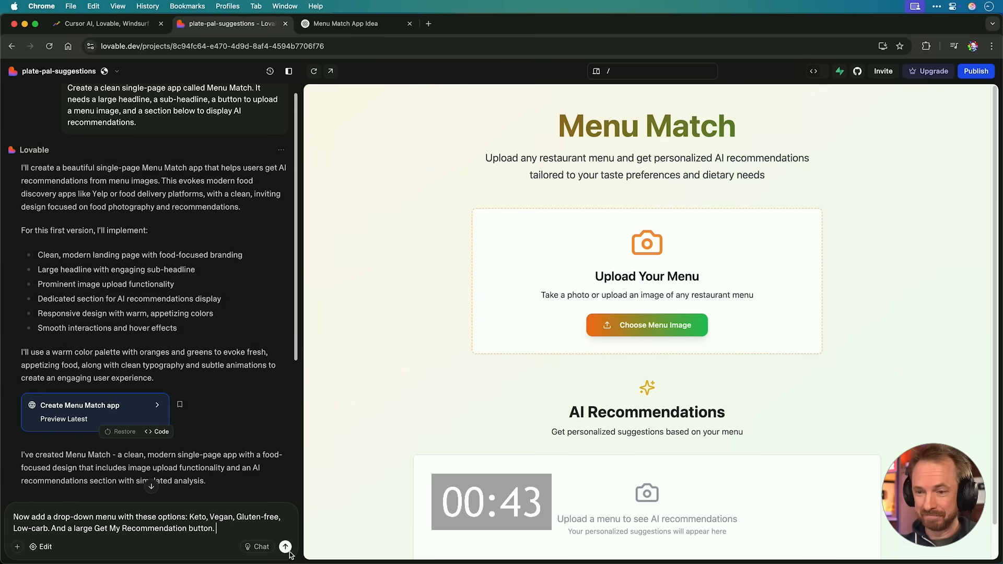
pyautogui.click(285, 546)
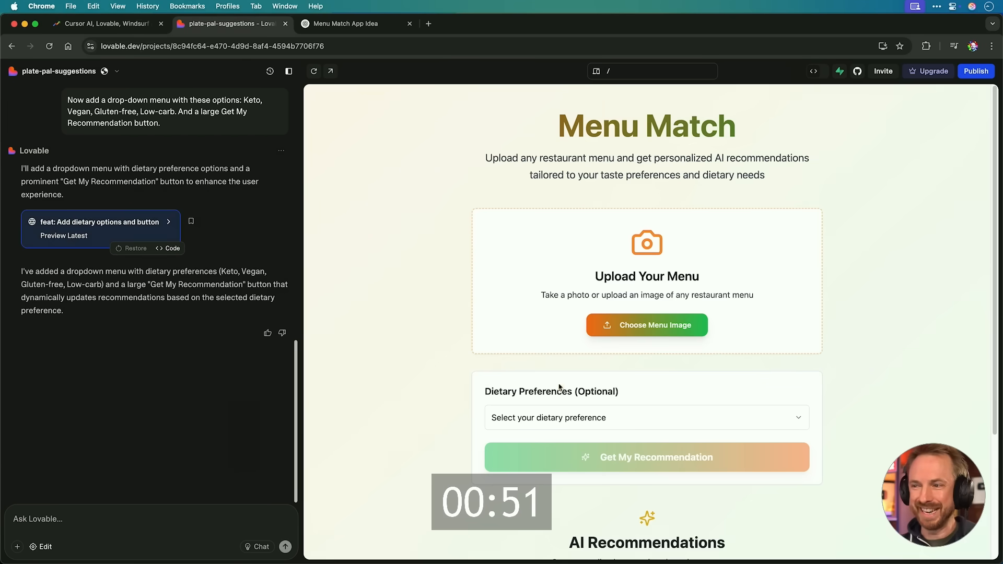
# - Expand the Select your dietary preference dropdown in the preview
pyautogui.click(645, 417)
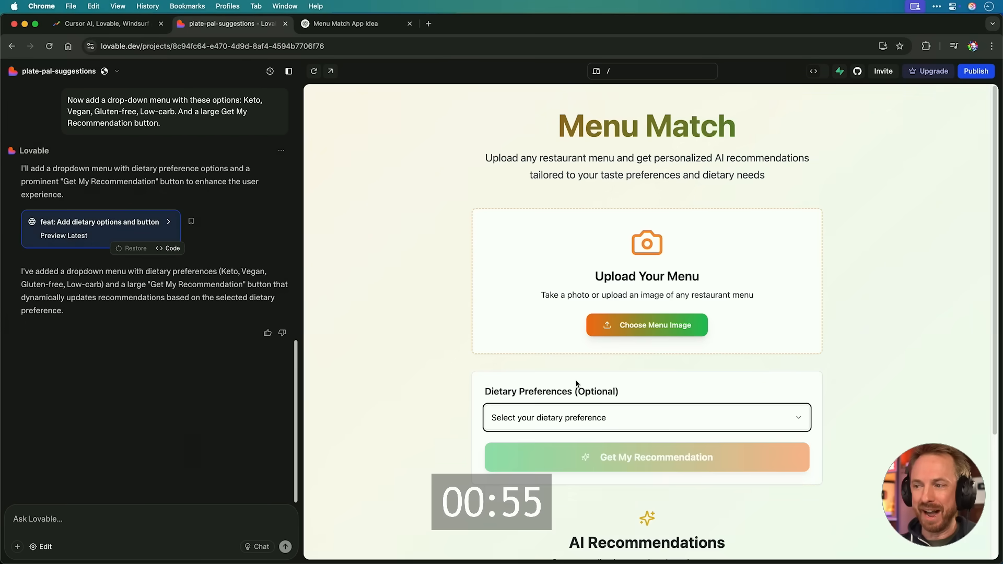
pyautogui.moveTo(712, 469)
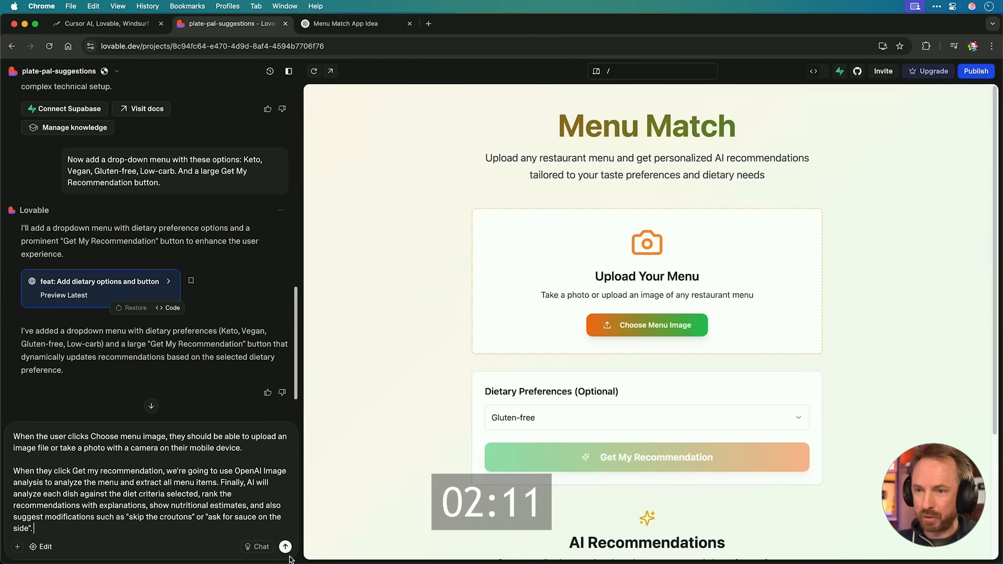
# - Submit the request for an OpenAI API key field, camera upload and AI menu analysis
pyautogui.click(286, 546)
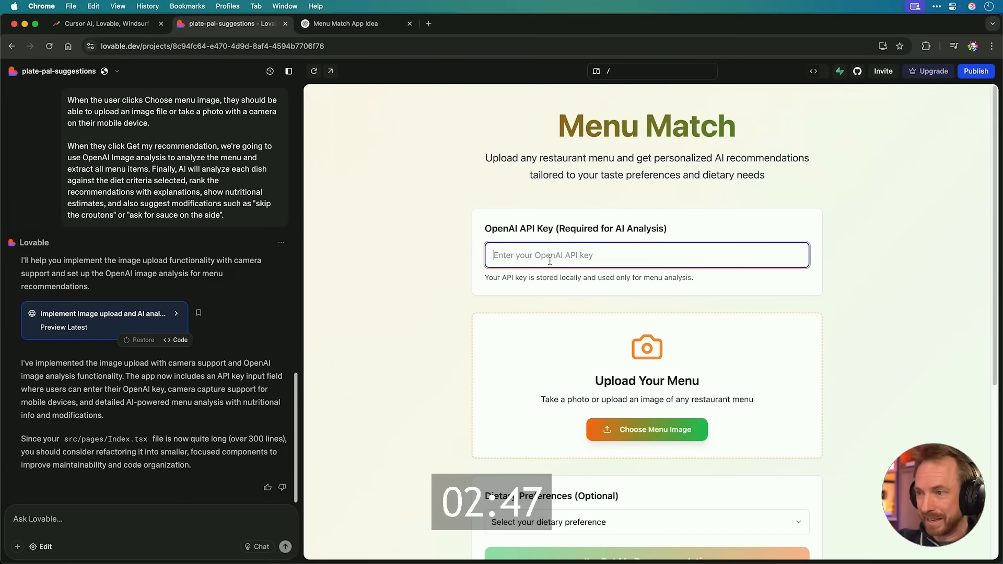
# - Create a secret key named Menu Match and copy it to the clipboard
pyautogui.click(427, 24)
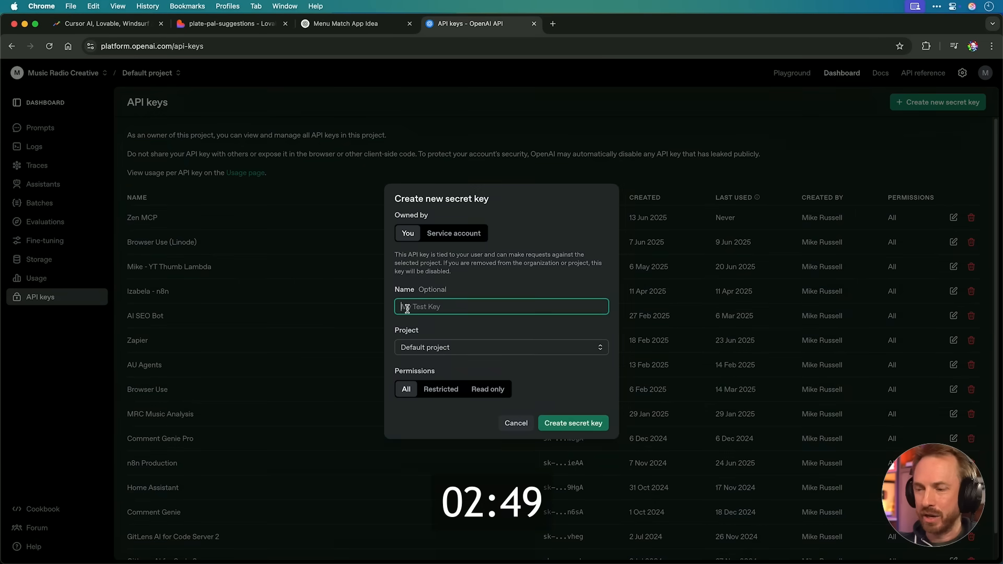
pyautogui.write('Menu Ma')
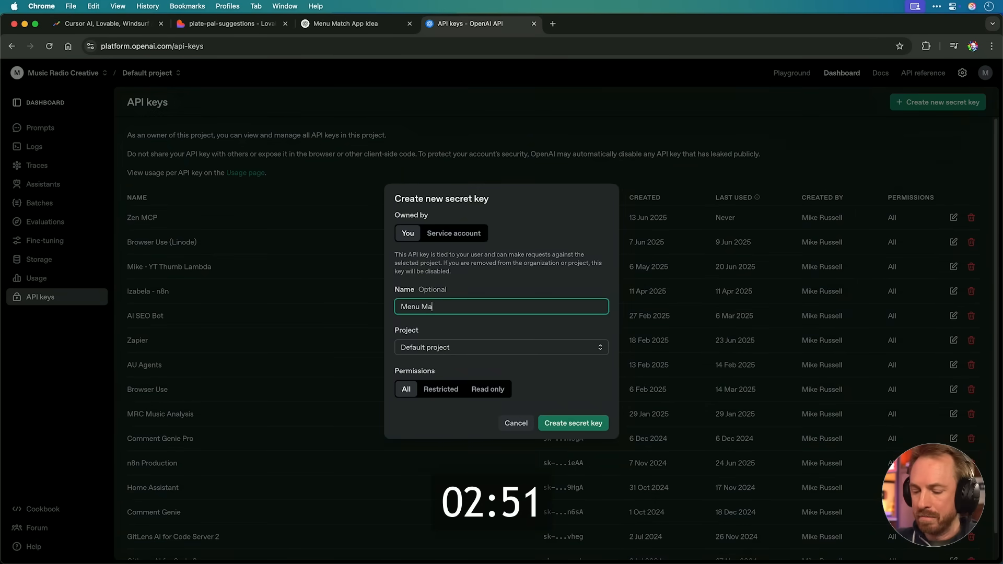
pyautogui.click(572, 424)
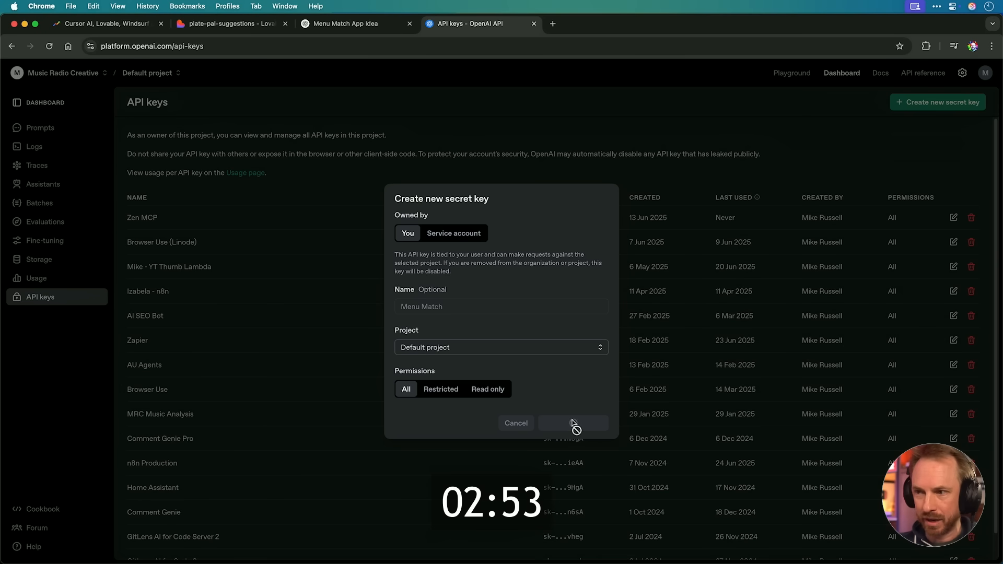
pyautogui.click(572, 423)
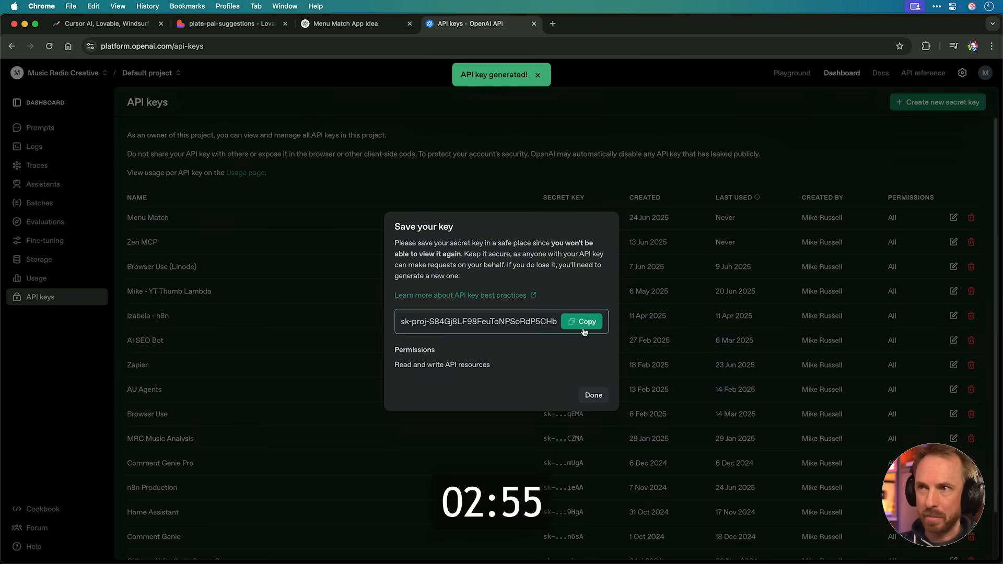
pyautogui.click(230, 24)
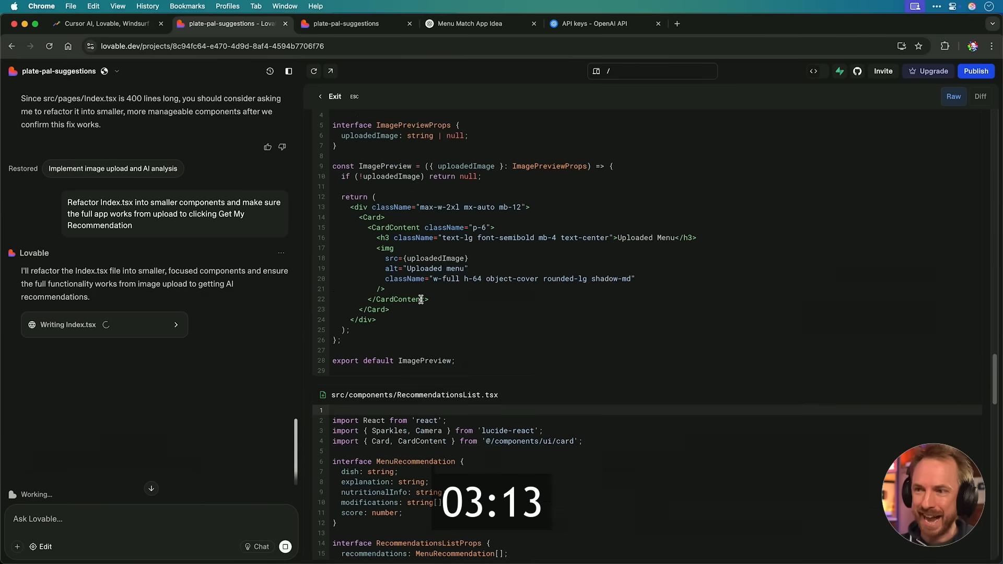
# - Review the refactored code view, then return to the live Menu Match preview
pyautogui.scroll(3)
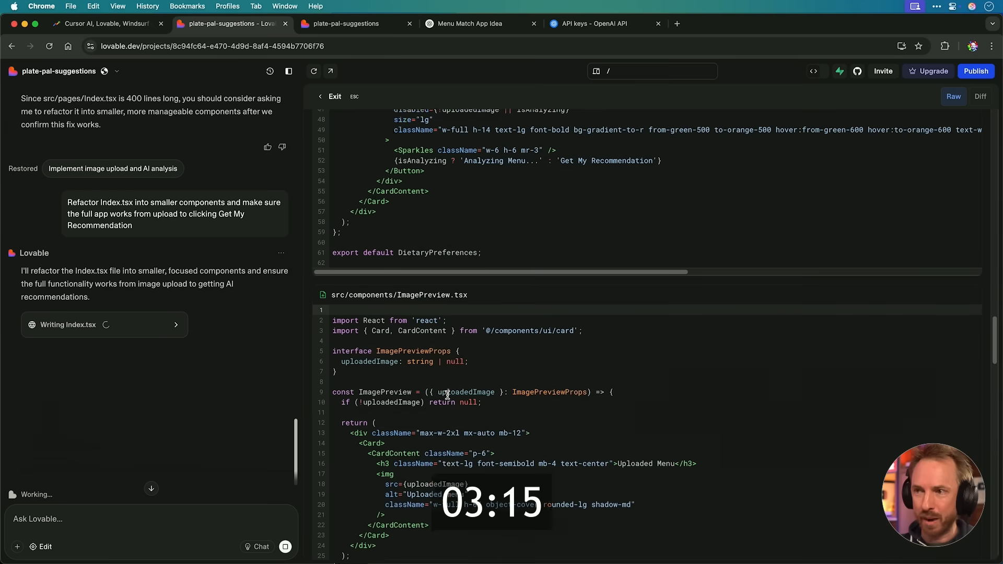
pyautogui.scroll(3)
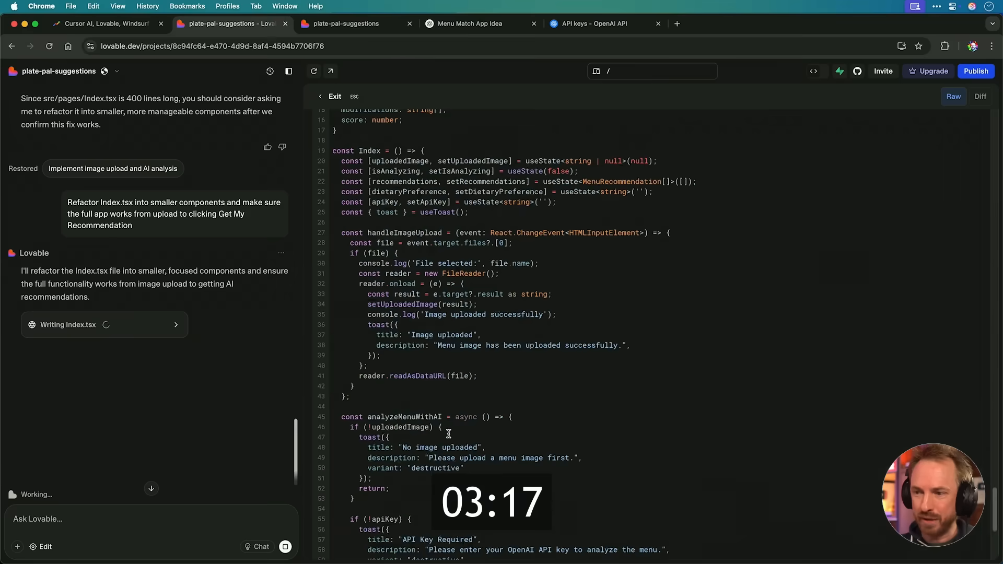
pyautogui.scroll(-3)
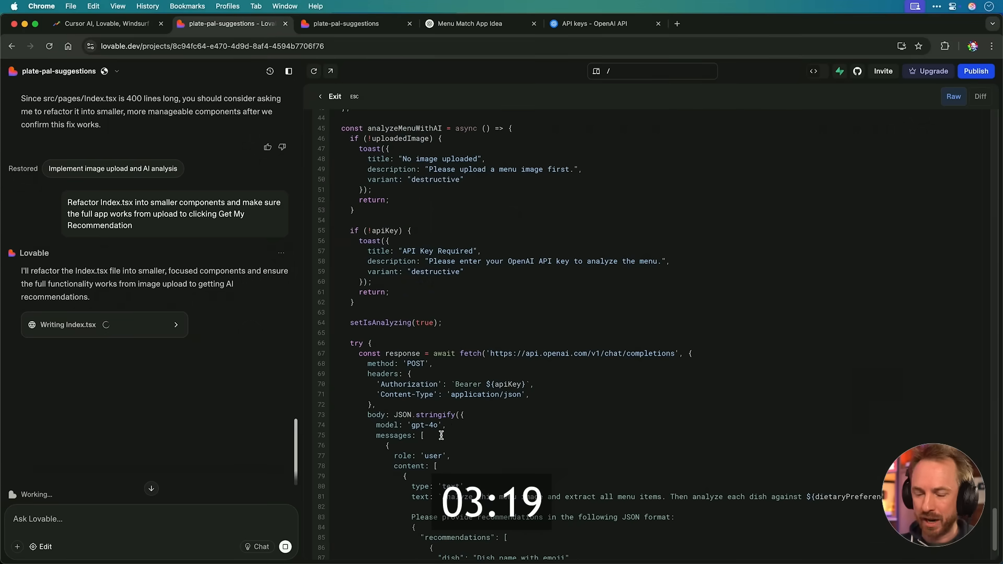
pyautogui.click(346, 25)
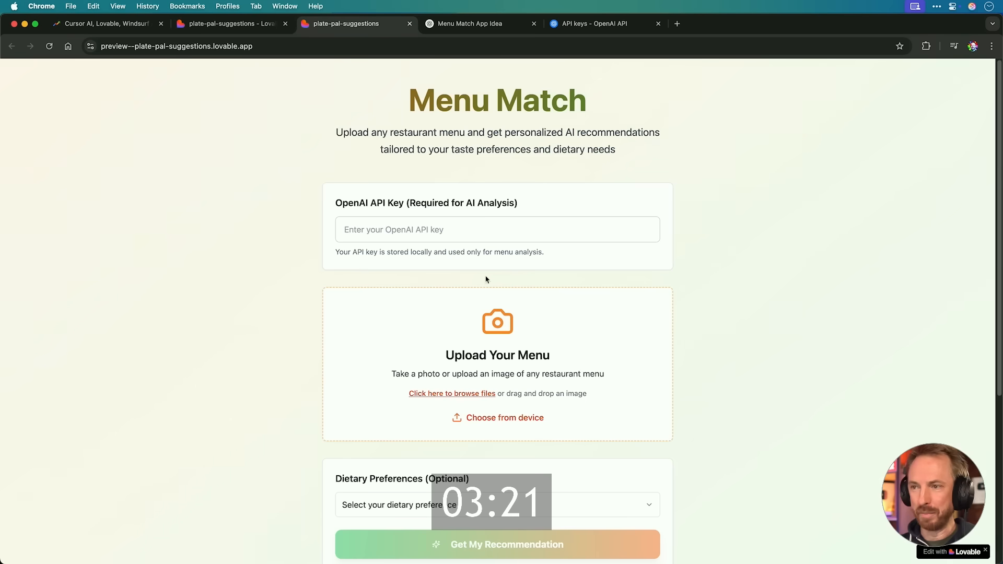